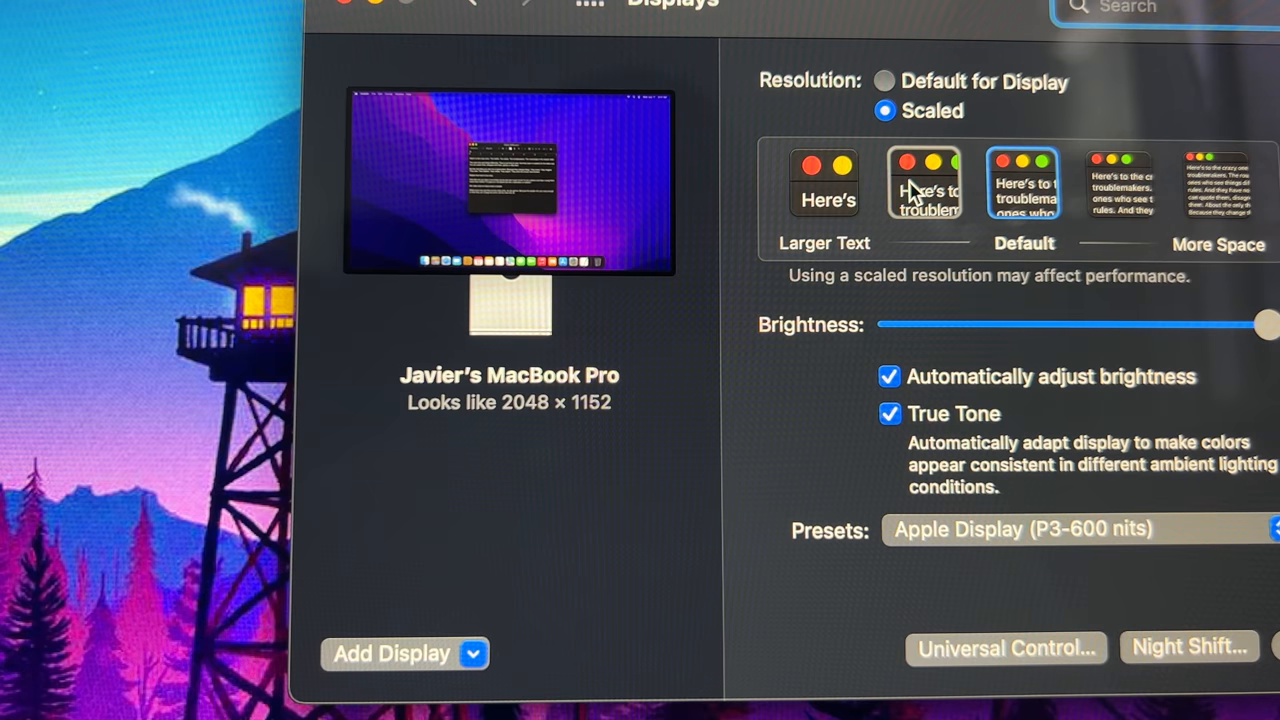
Leave the Scaled resolution thumbnails and scroll the tweet to the 5K vs 4K screen-area comparison
click(1023, 183)
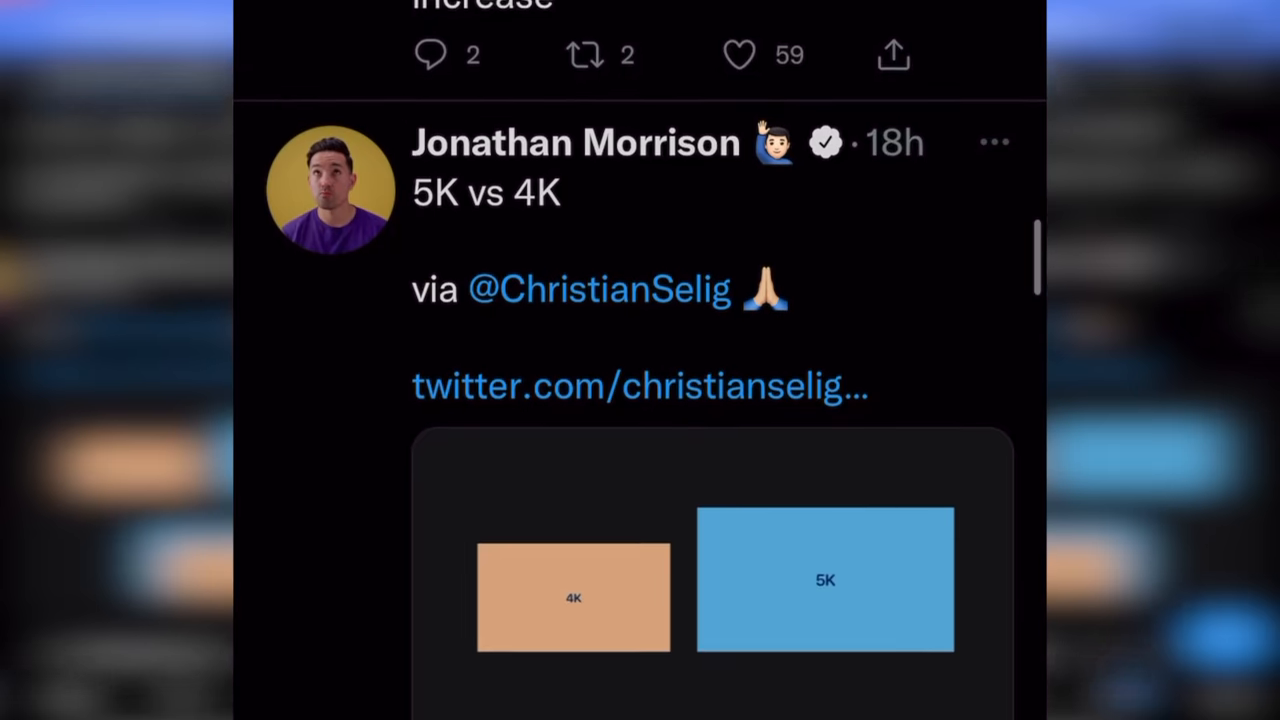
scroll(down, 3)
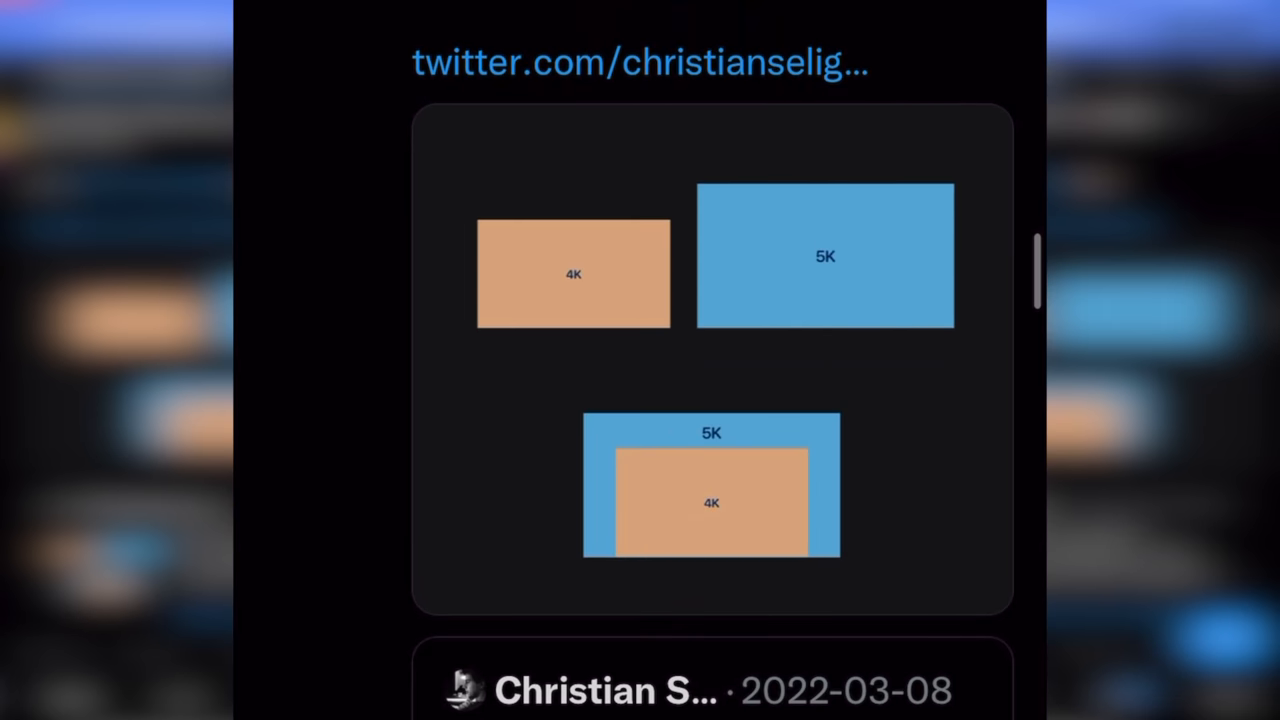